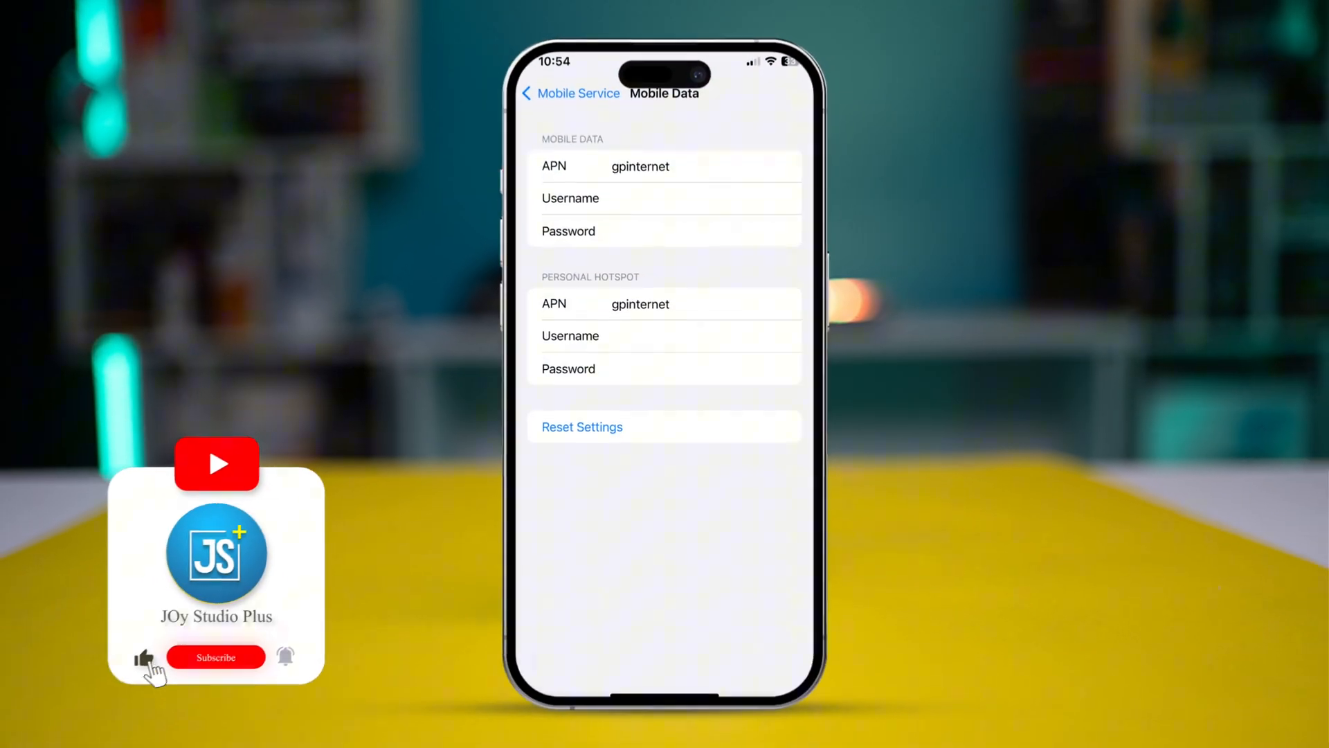
Step: Launch Settings from the home screen to reach the main Settings list
click(216, 656)
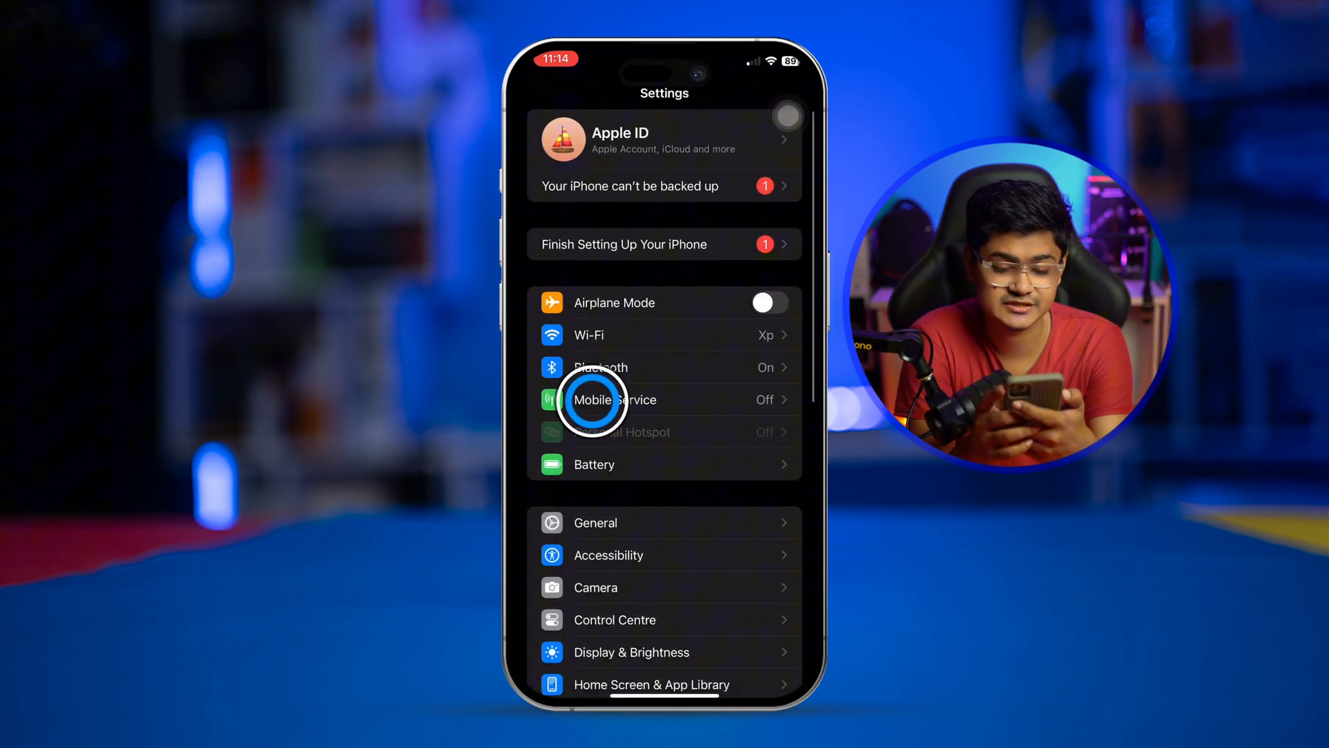
Step: Go into Mobile Service and down to Mobile Data Network showing APN gpinternet
click(617, 398)
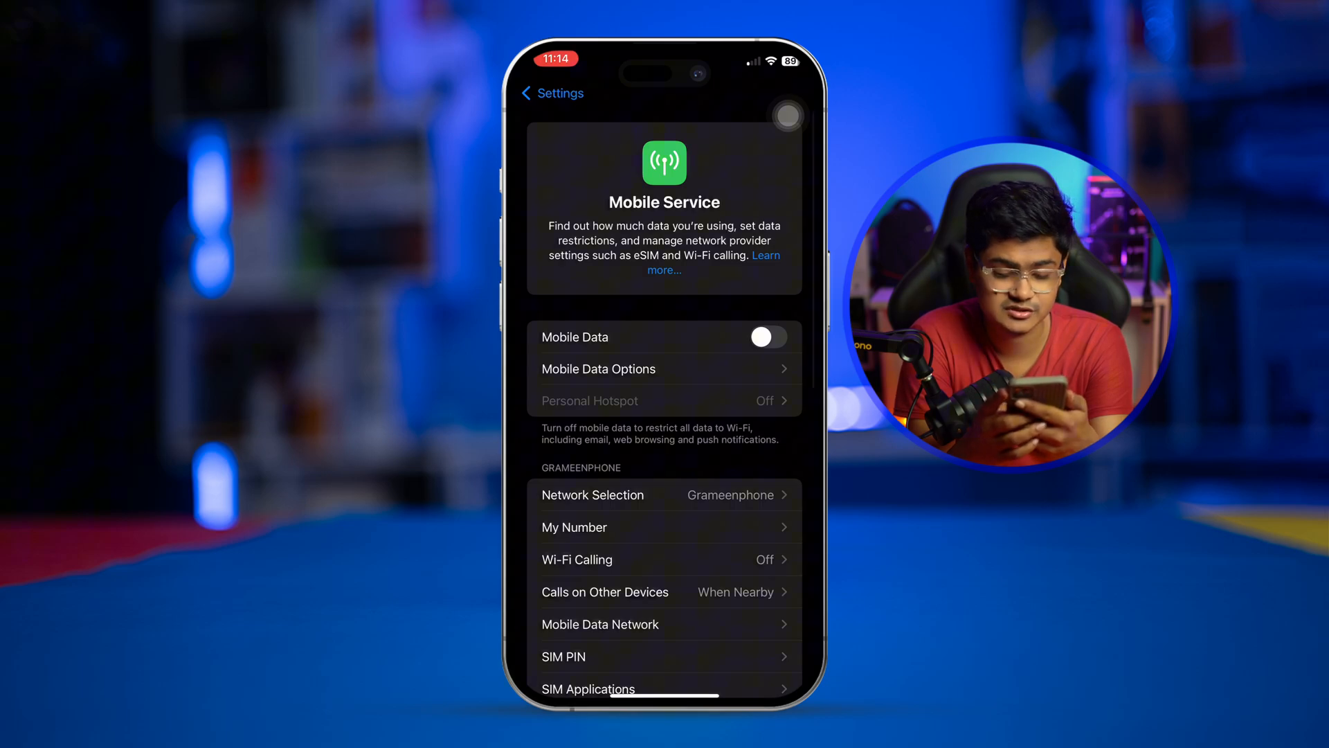
scroll(down, 3)
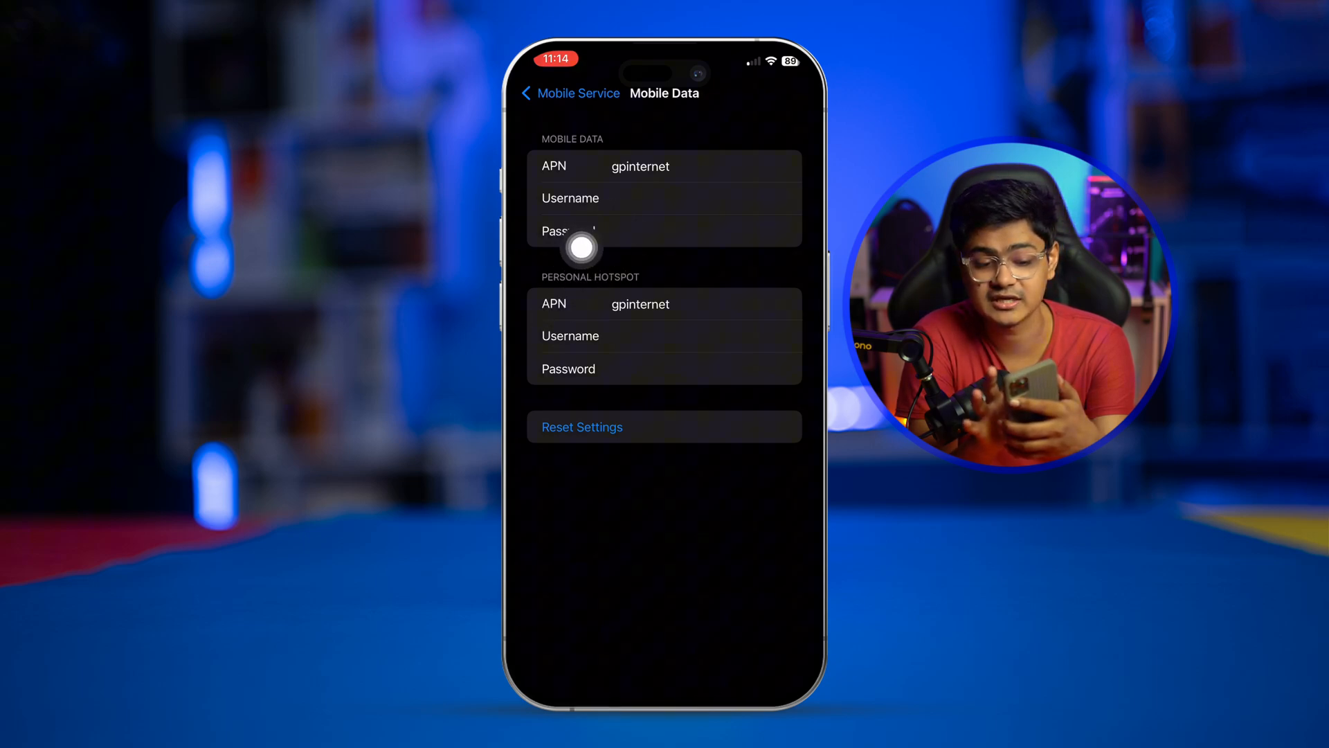
Step: Reset all network settings to original values via Reset Settings and its confirmation
click(668, 198)
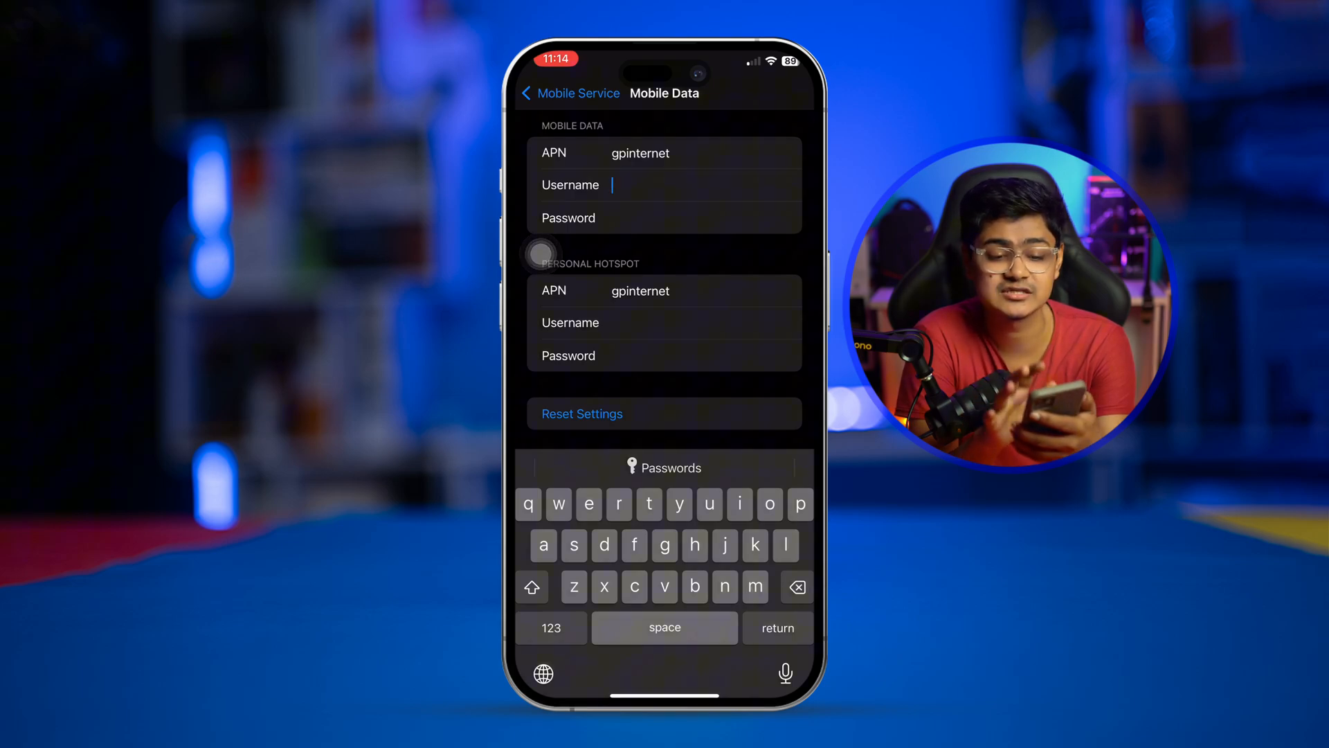
click(608, 414)
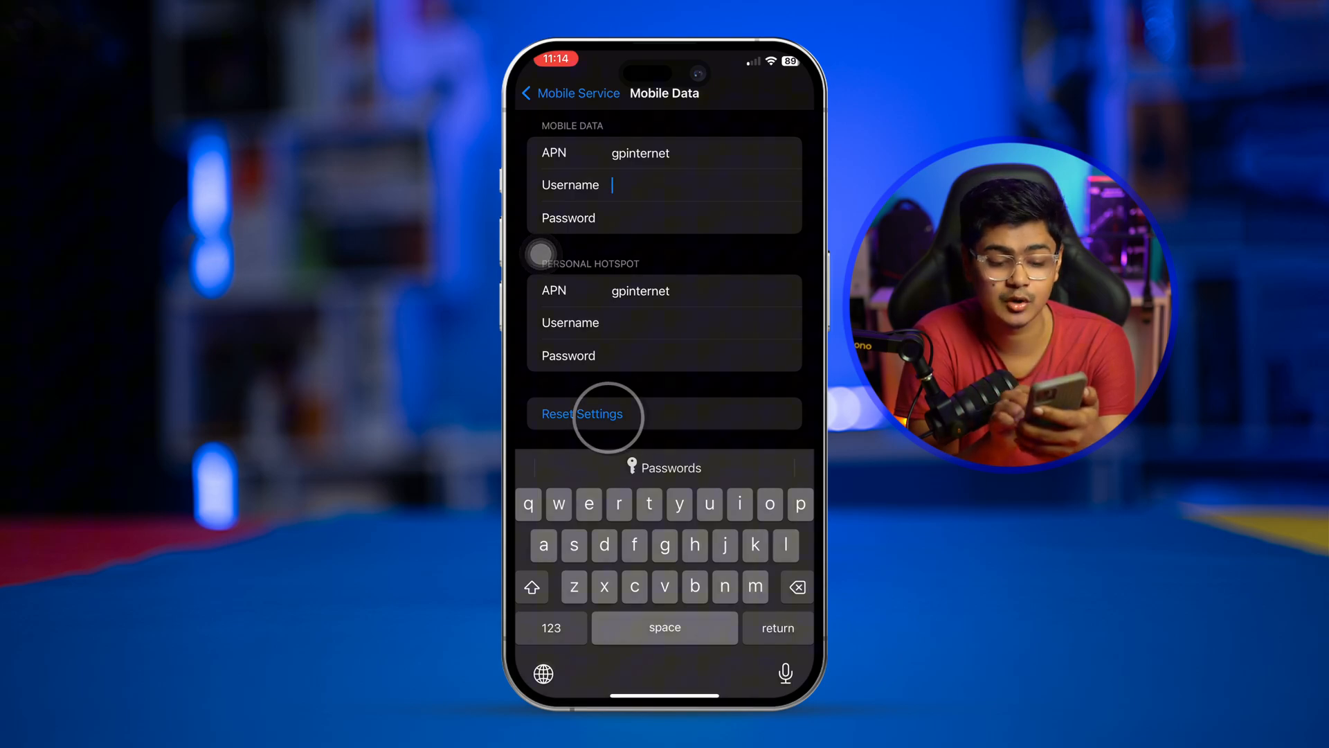
click(581, 414)
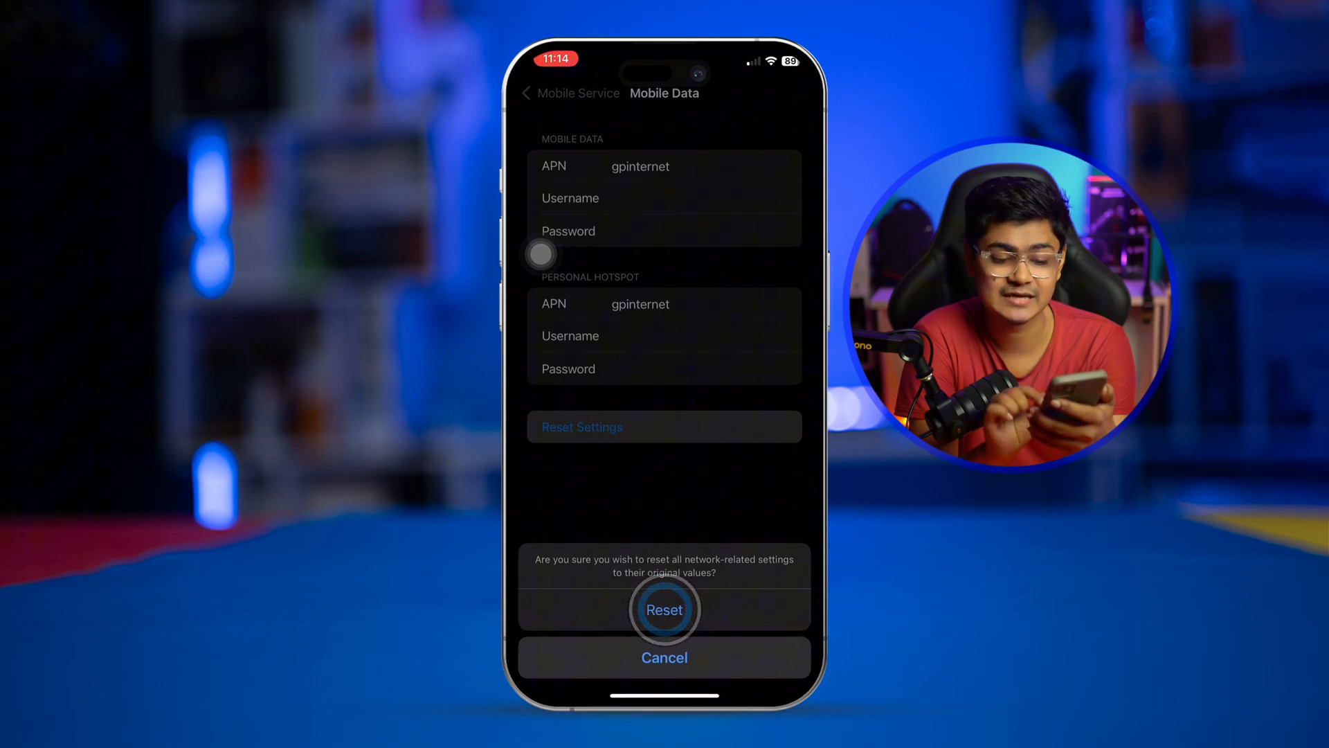
click(664, 609)
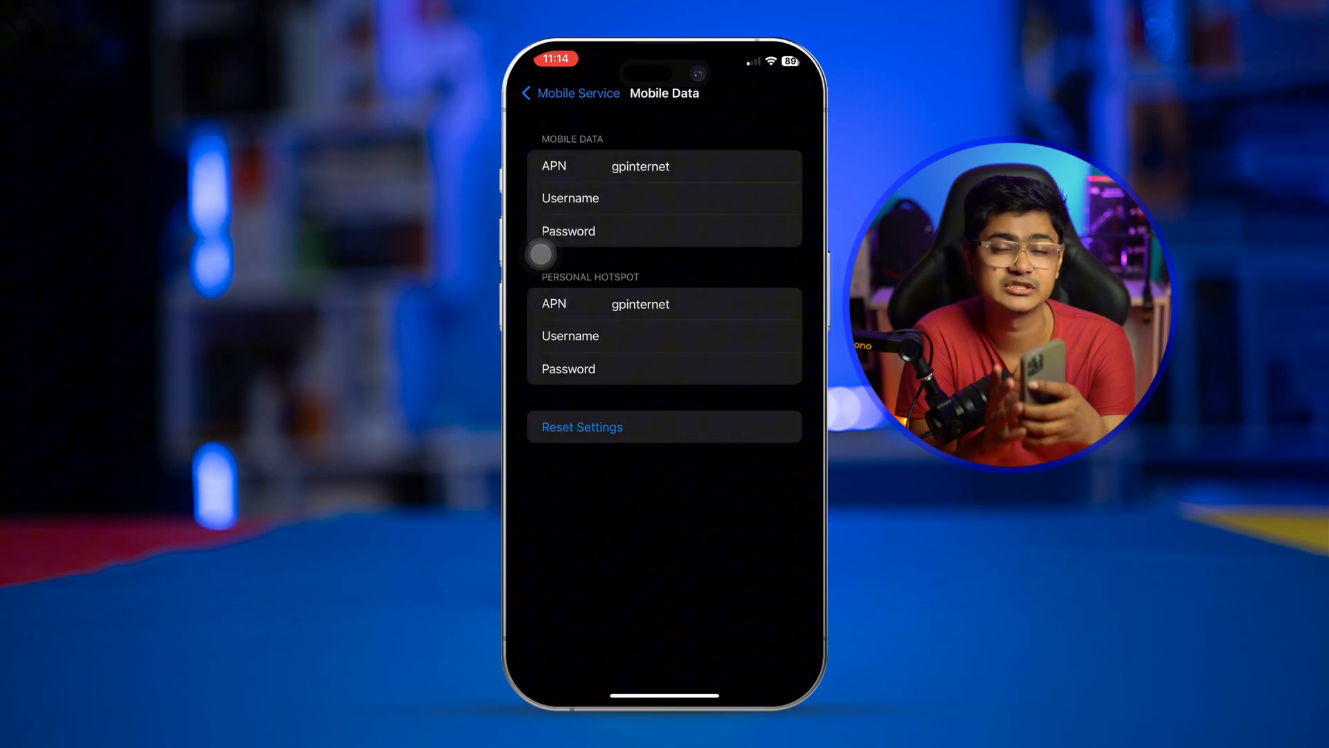